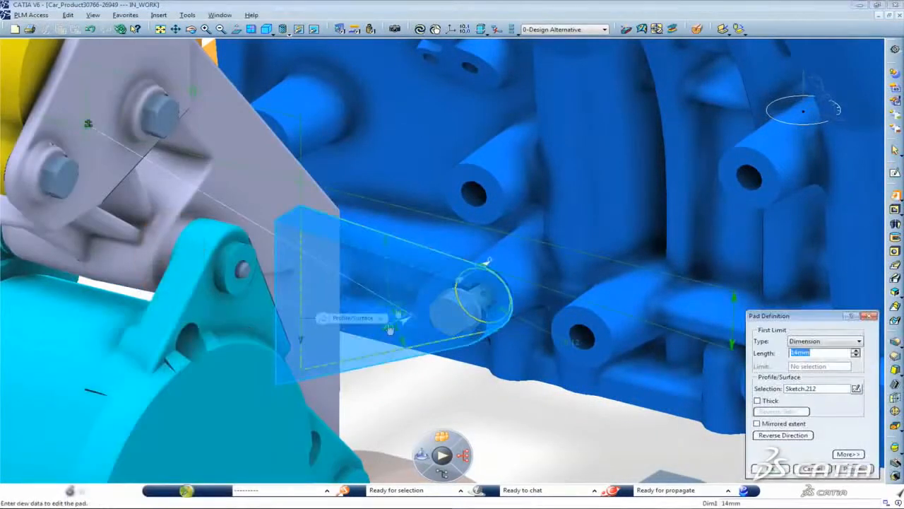
# Step: Give the pad on the engine block sketch a 10 mm length
pyautogui.write('10mm')
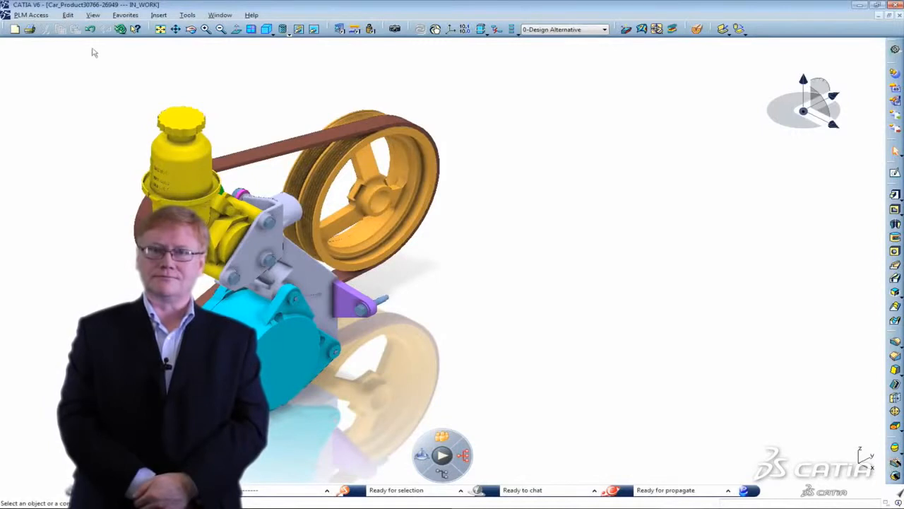
# Step: Start Export to CATIA File from the PLM Access menu for the ancillaries assembly
pyautogui.click(31, 14)
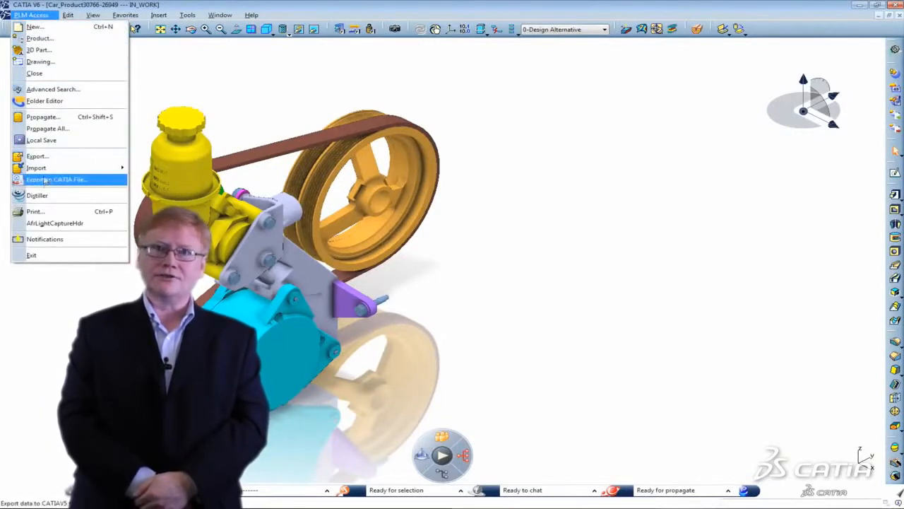
pyautogui.click(56, 178)
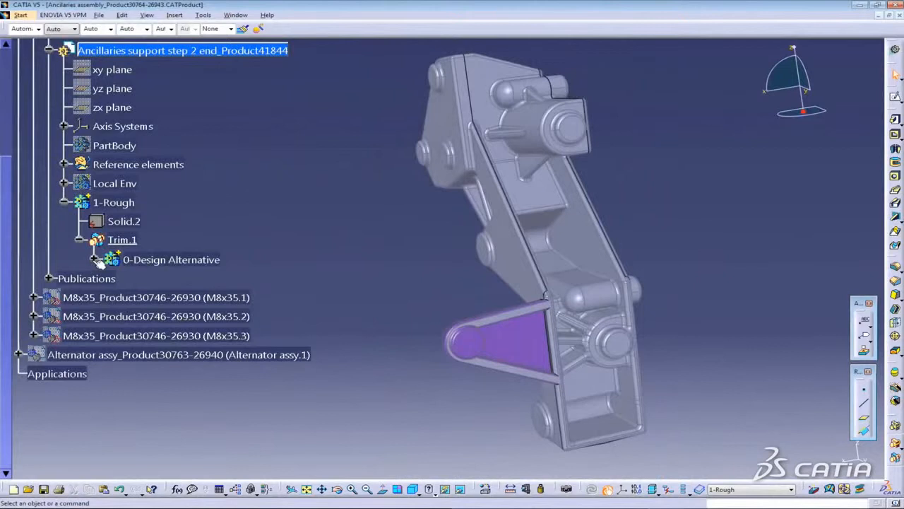
# Step: Select the Trim.1 feature of the Ancillaries support in the V5 specification tree
pyautogui.click(96, 260)
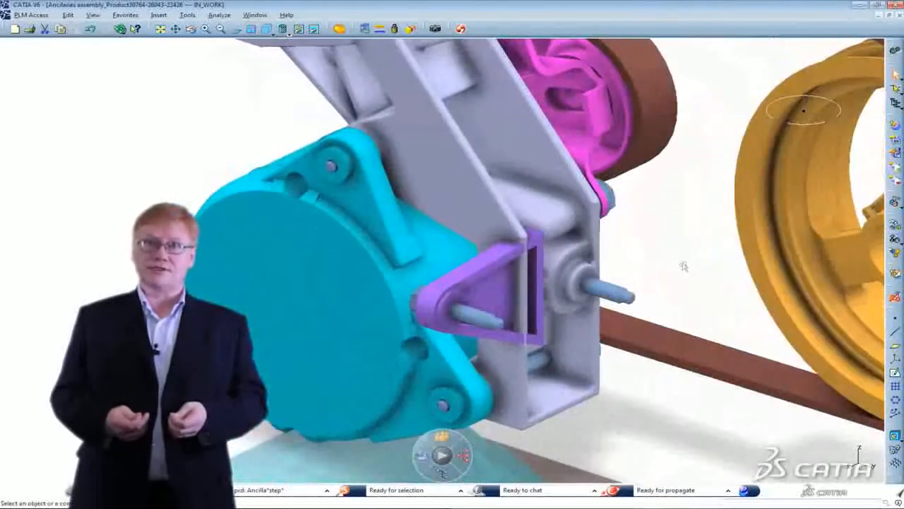
# Step: Bring up the context actions for the support bracket to reload its V5-modified geometry
pyautogui.rightClick(85, 175)
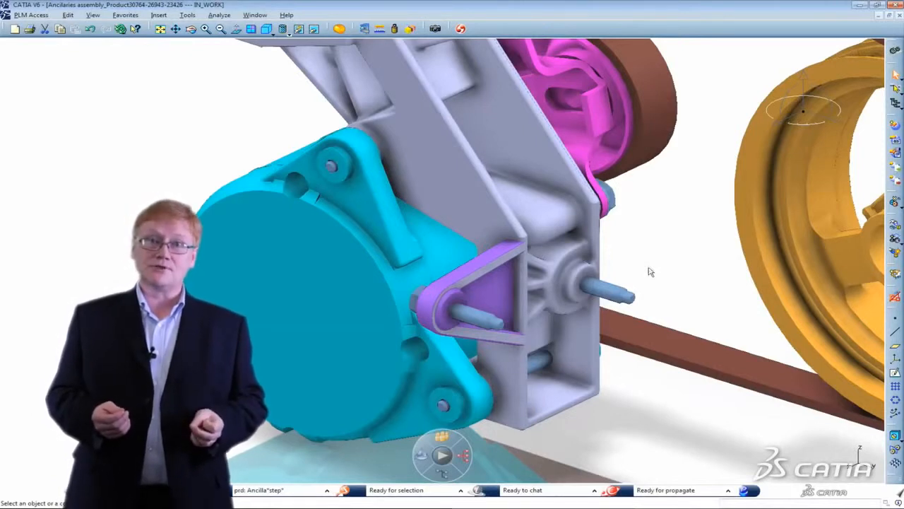
pyautogui.moveTo(790, 423)
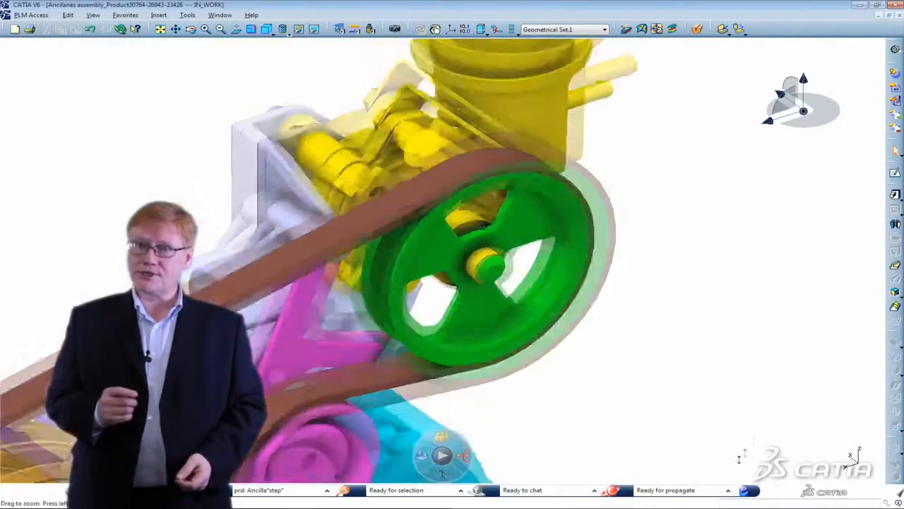
# Step: Export the assembly with the green pulley to CATIA V5 via Export to CATIA File and Run
pyautogui.click(31, 14)
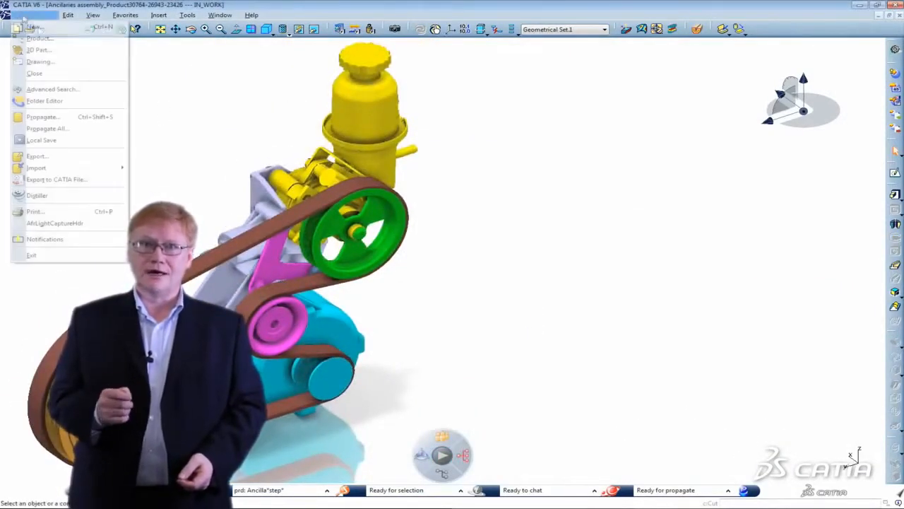
pyautogui.click(56, 178)
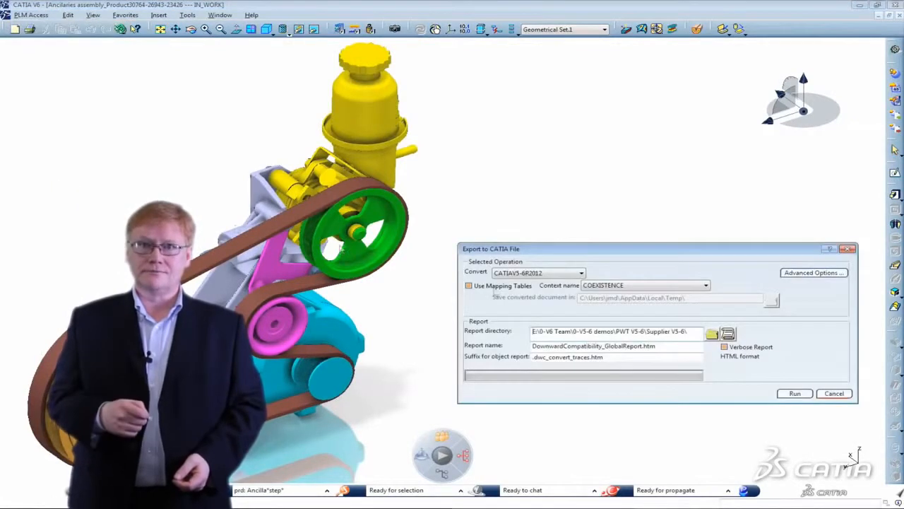
pyautogui.click(794, 393)
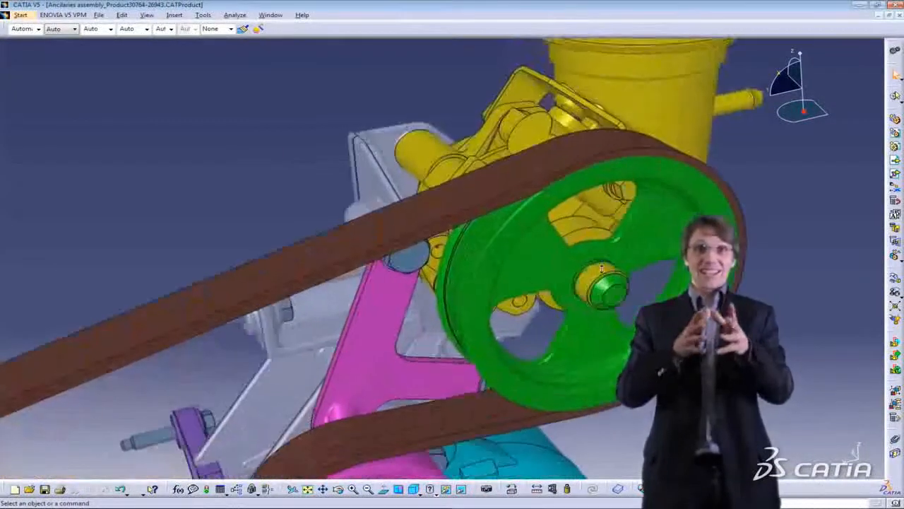
# Step: Set the pulley's CircPattern.1 of spoke pockets to 90deg angular spacing and confirm
pyautogui.rightClick(601, 276)
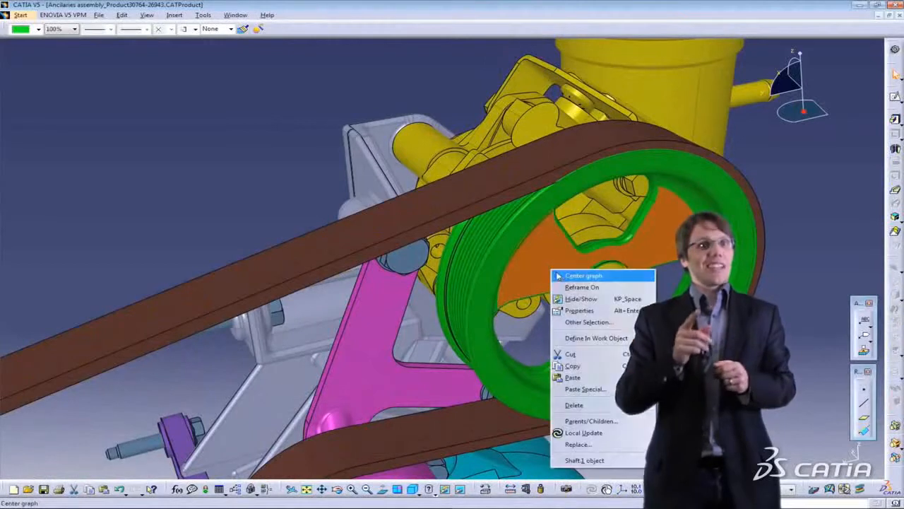
pyautogui.click(583, 275)
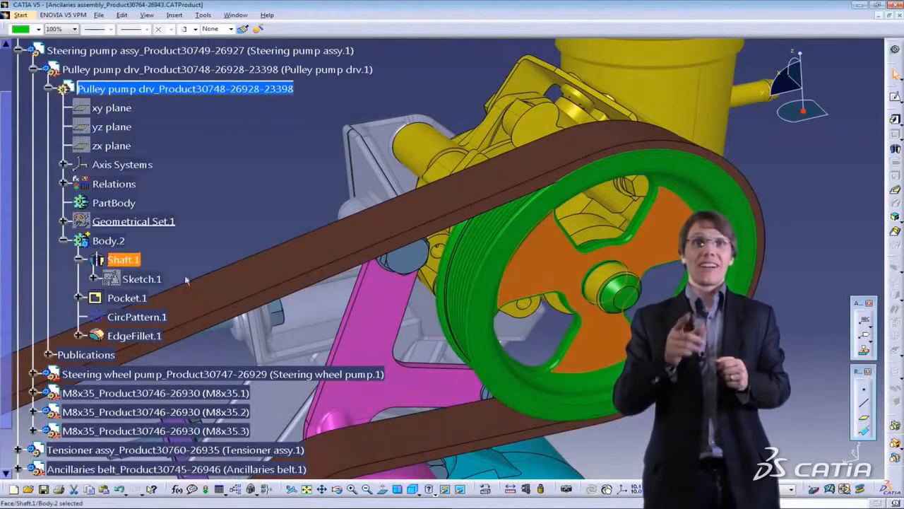
pyautogui.click(128, 296)
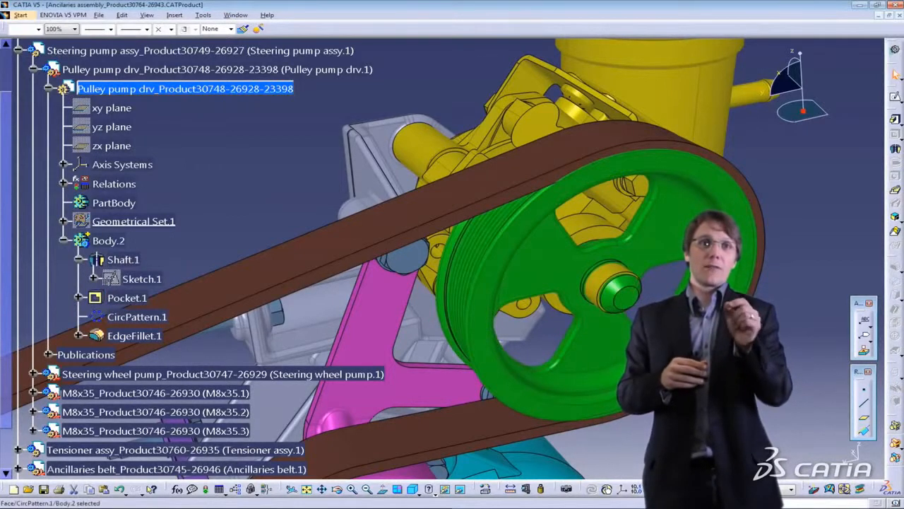
pyautogui.doubleClick(136, 316)
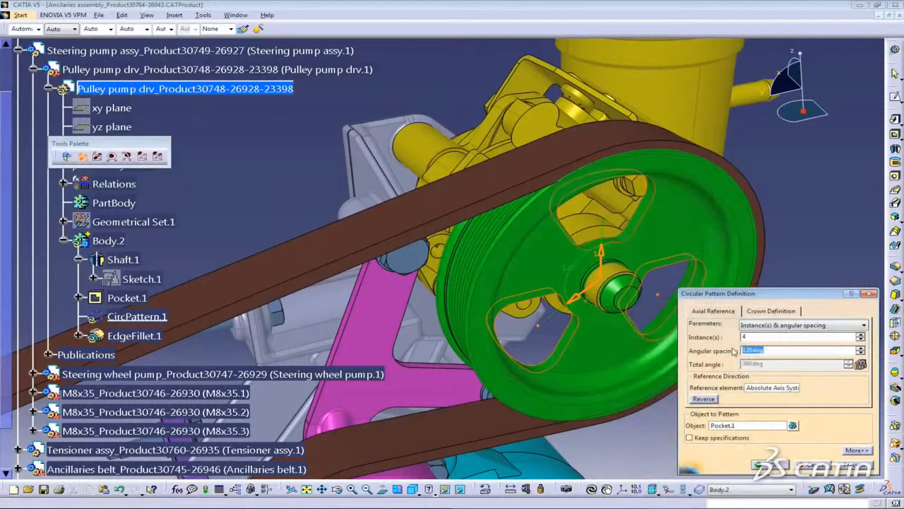
pyautogui.write('90deg')
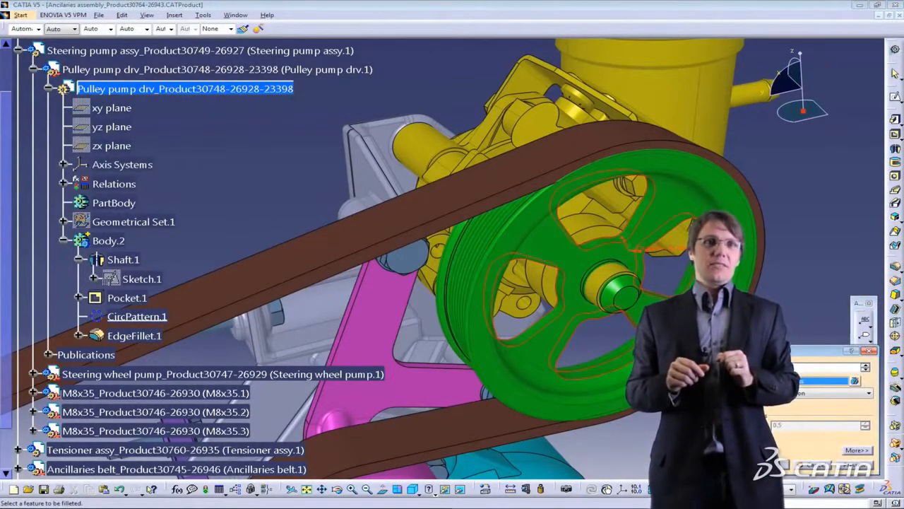
pyautogui.click(133, 221)
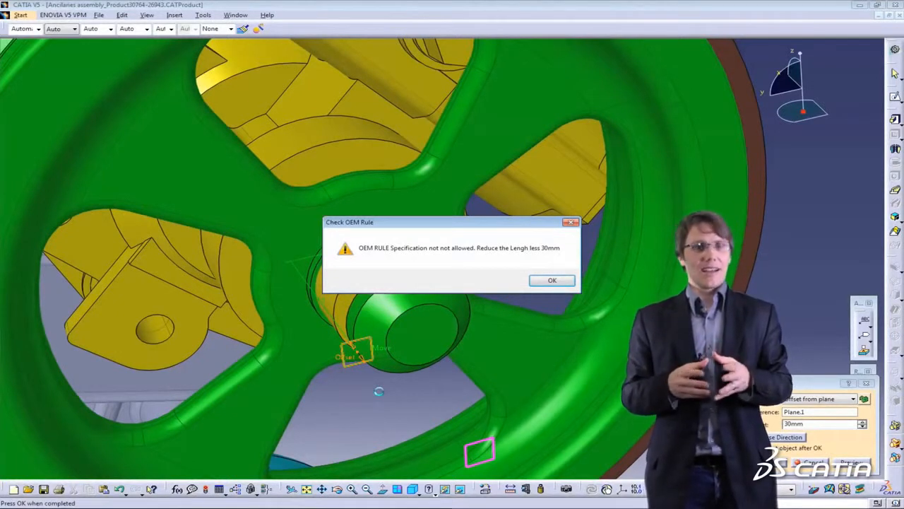
pyautogui.moveTo(517, 264)
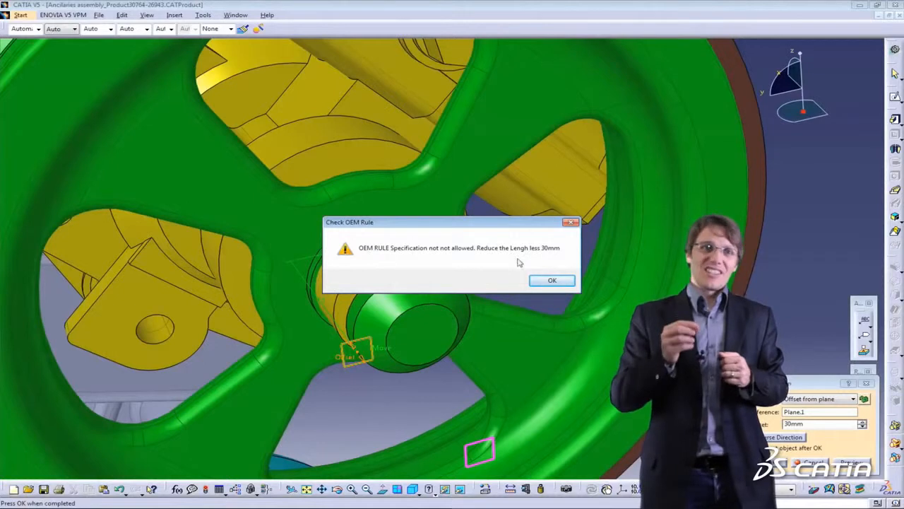
# Step: Acknowledge the Check OEM Rule warning rejecting the 30 mm hub length
pyautogui.click(551, 280)
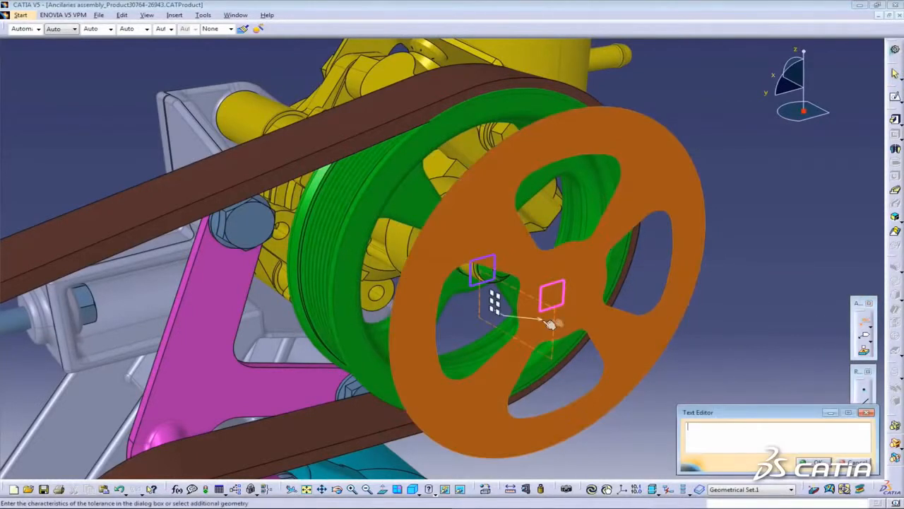
# Step: Enter the note text 'New V6 feature in V5' for the orange wheel annotation
pyautogui.write('New V6 feature in V5')
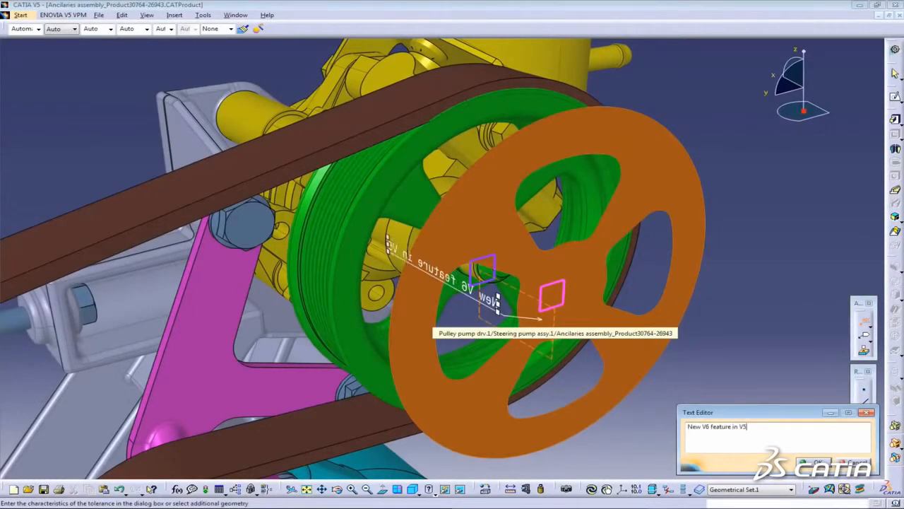